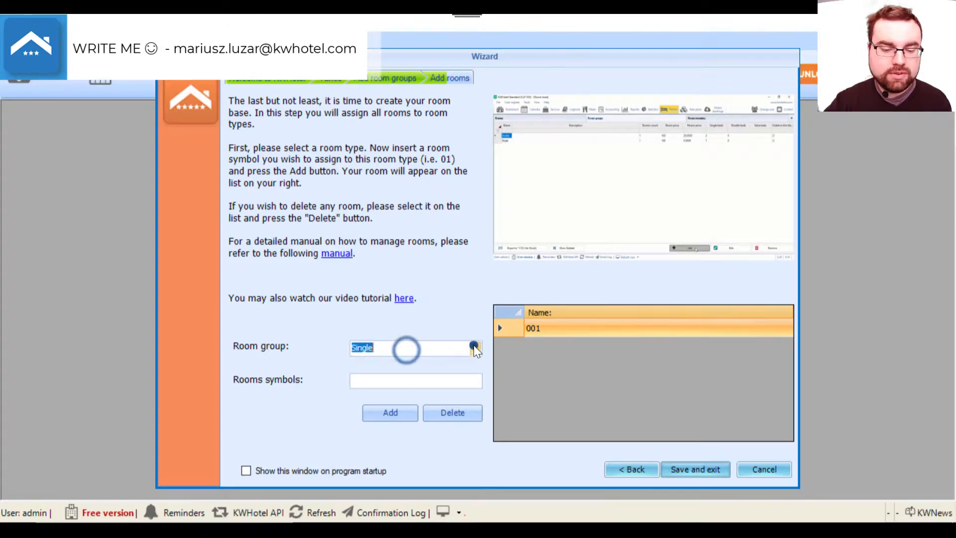
Step: Keep the Single room group, add test room AR001, and select it in the list
left_click(475, 347)
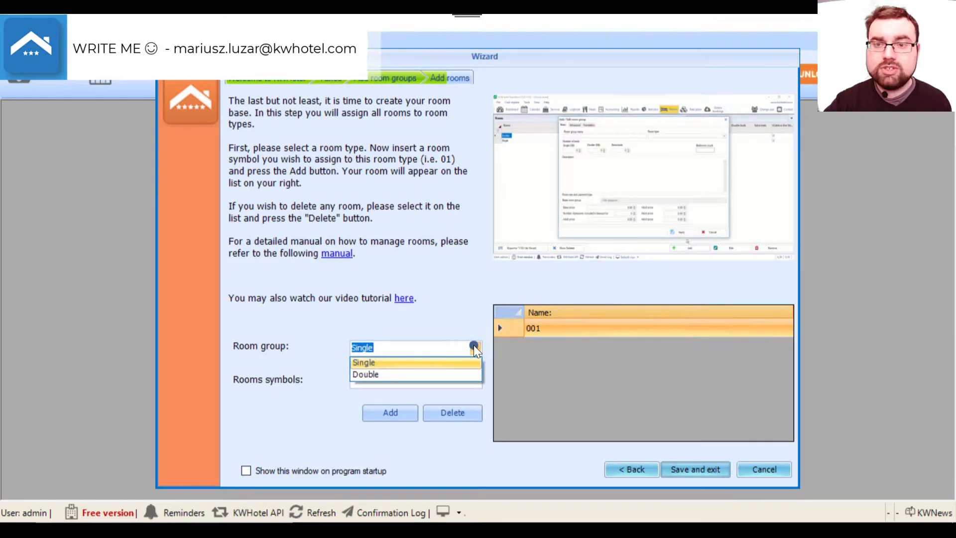
left_click(364, 362)
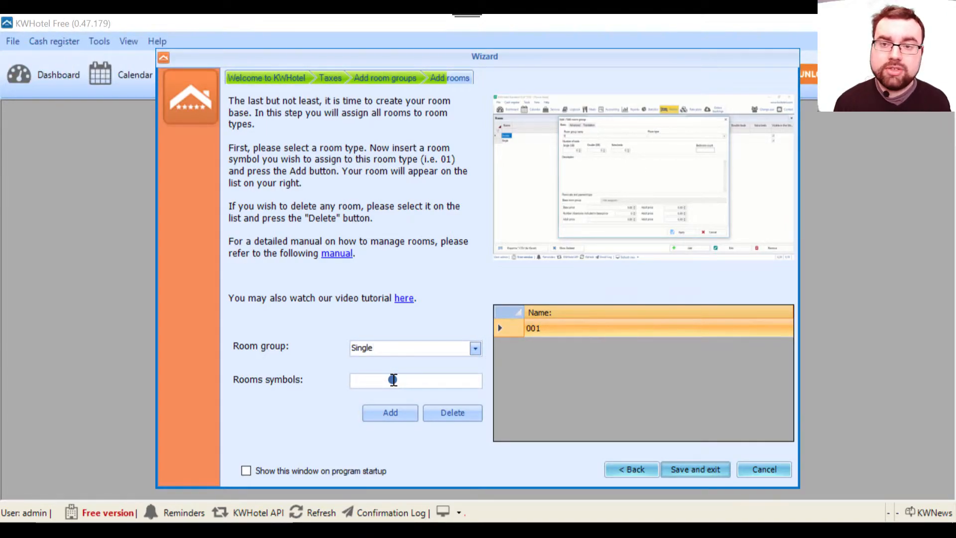
left_click(416, 379)
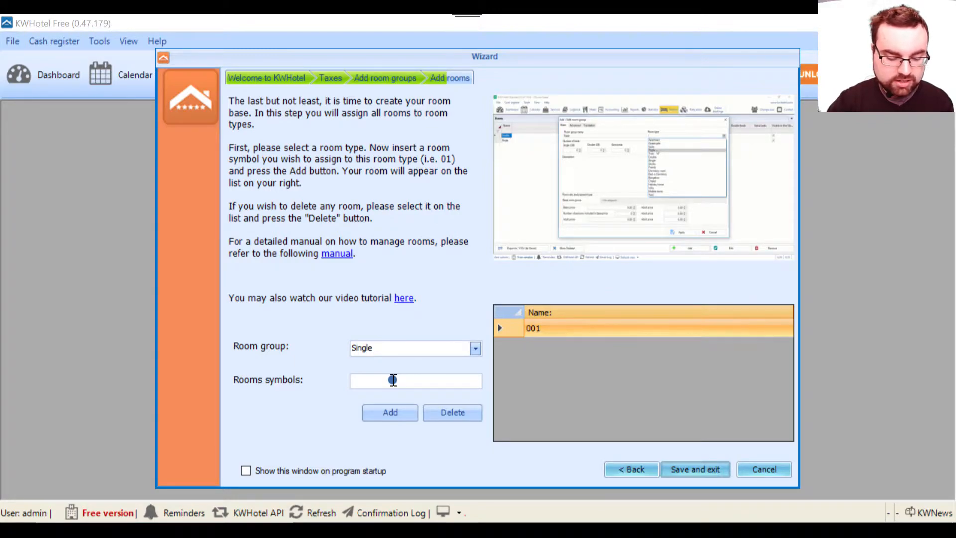
type("AR1")
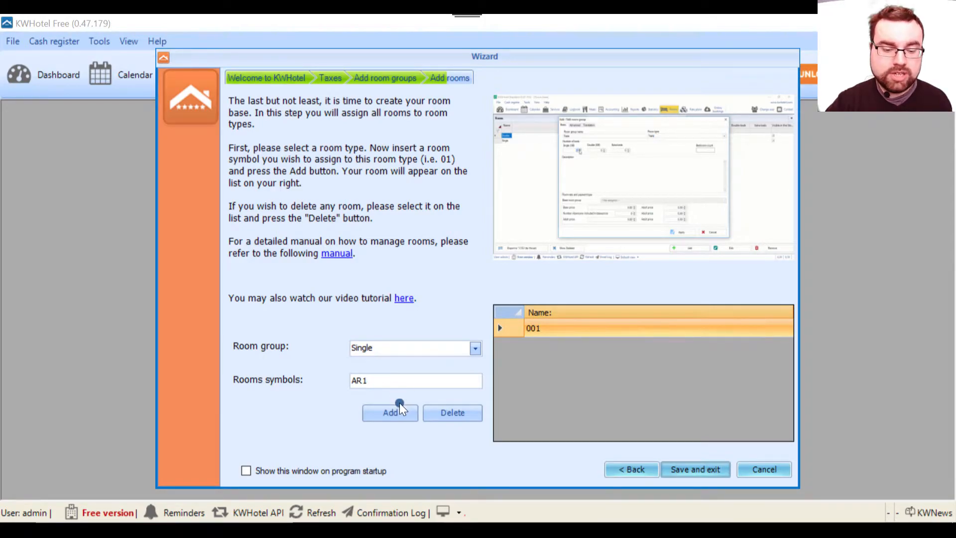
left_click(389, 412)
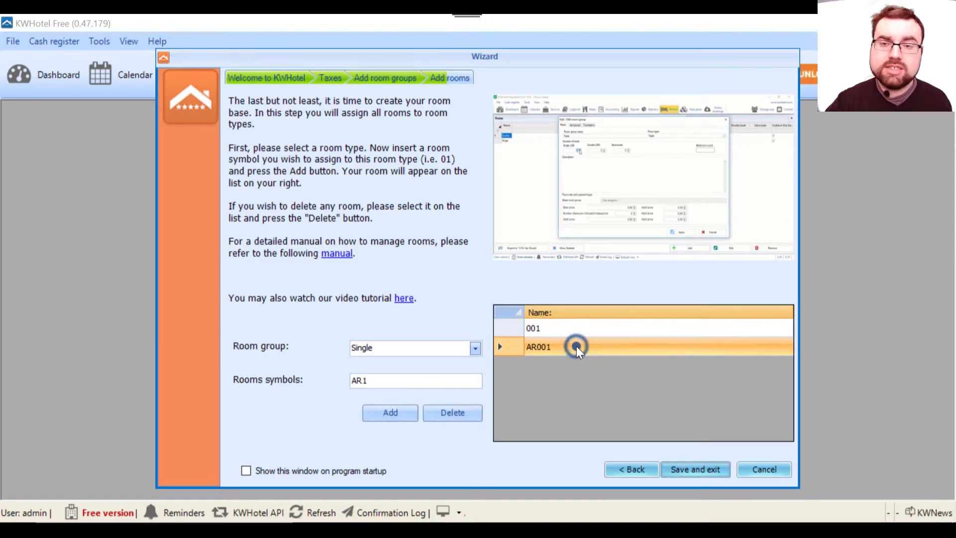
left_click(576, 347)
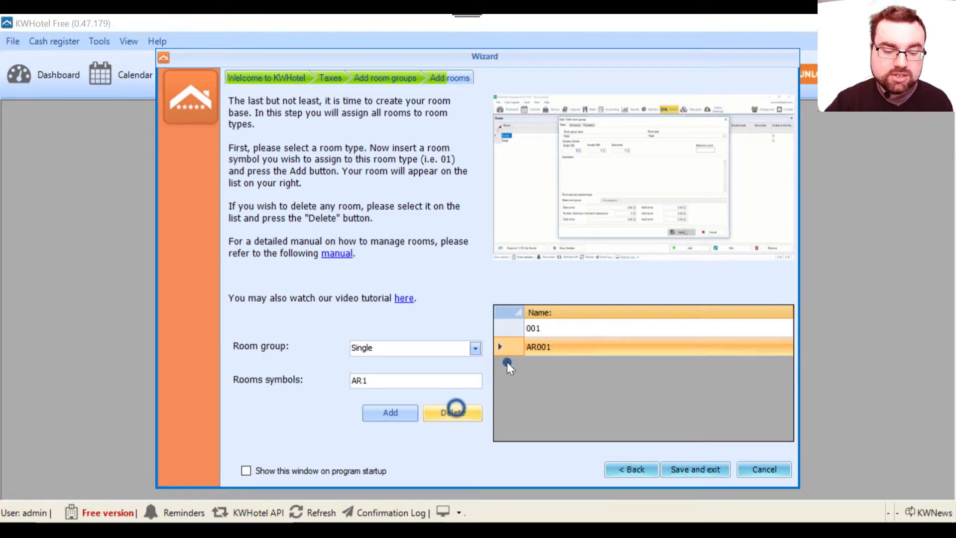
Step: Delete AR001 and add rooms 001, 002 and 003 to the Single group
left_click(452, 413)
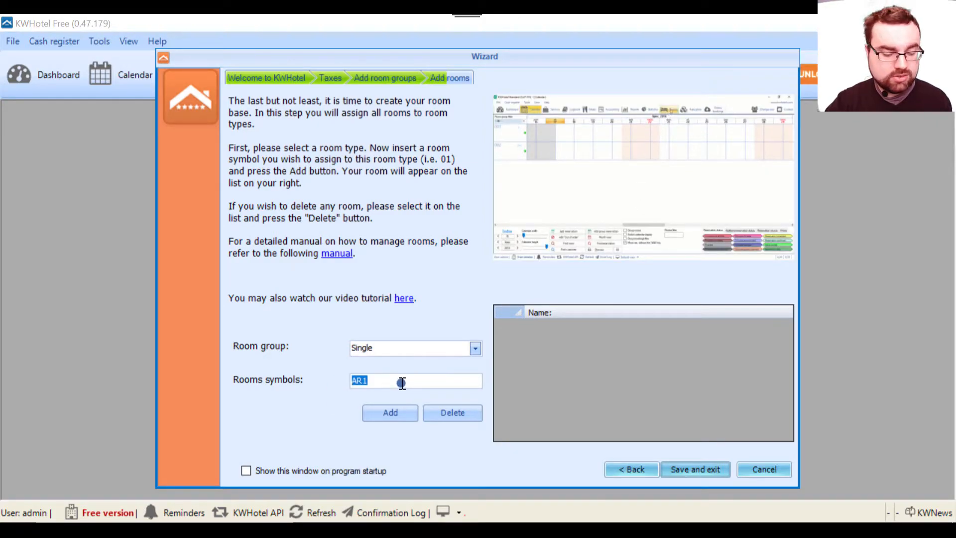
left_click(389, 413)
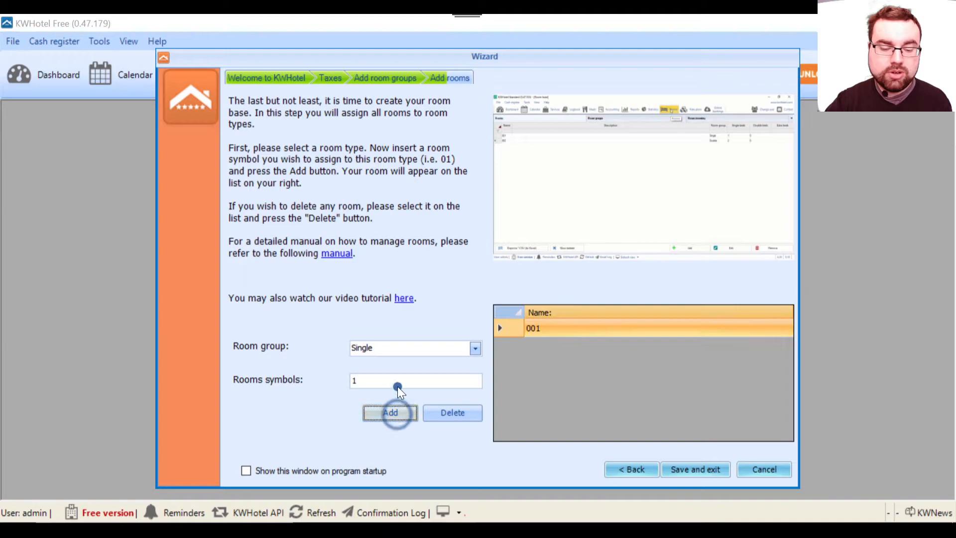
type("2")
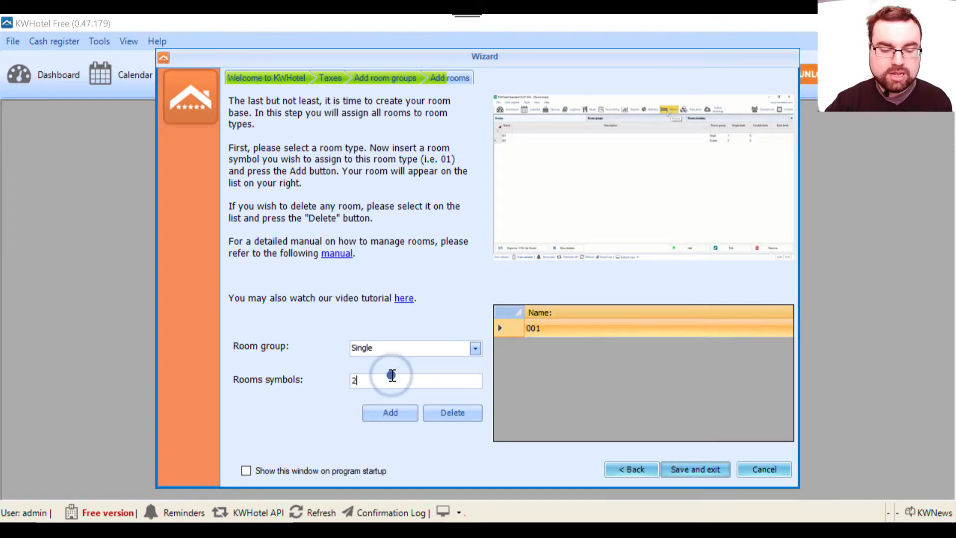
left_click(390, 413)
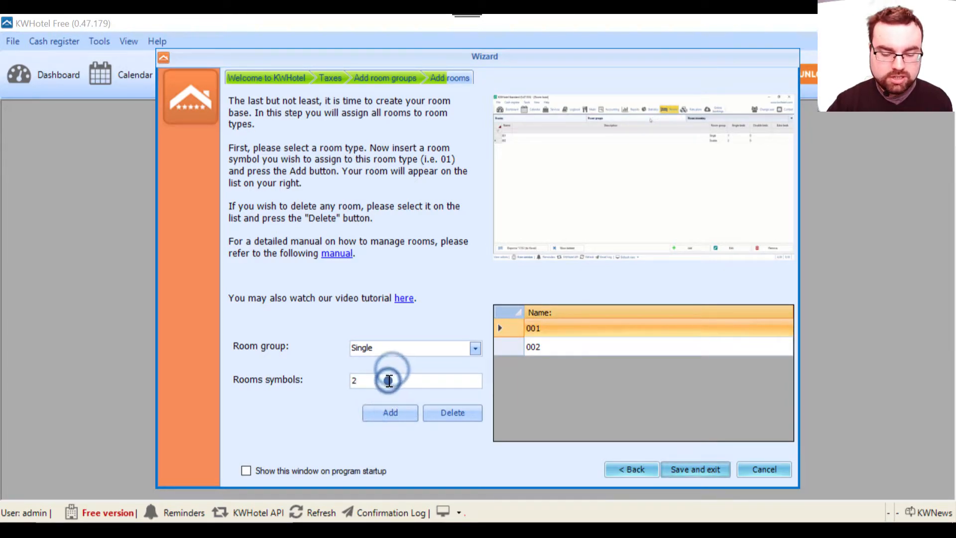
left_click(389, 412)
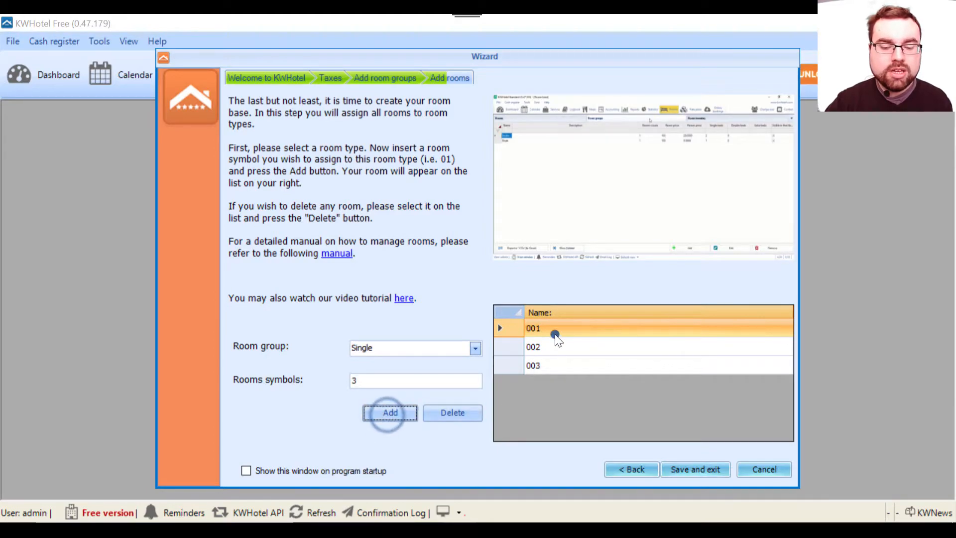
mouse_move(417, 210)
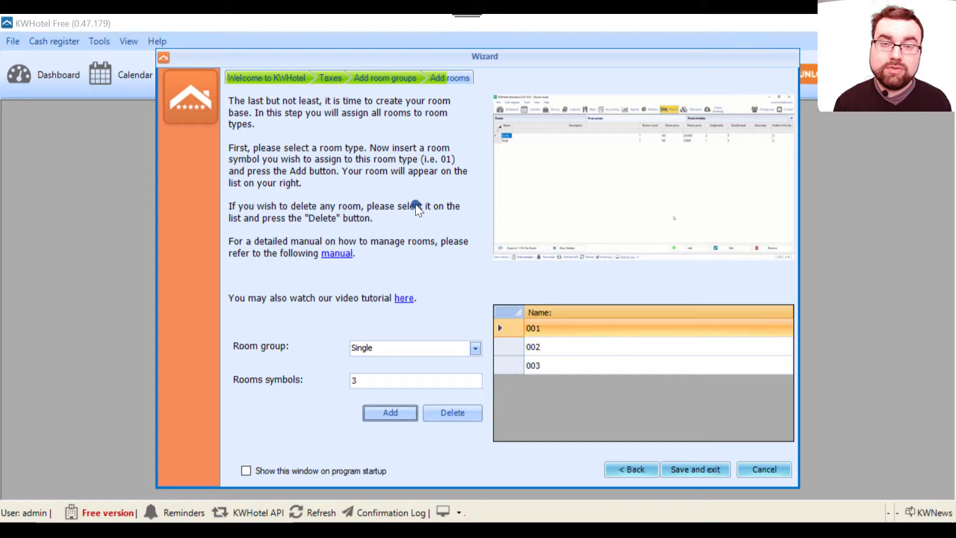
mouse_move(497, 214)
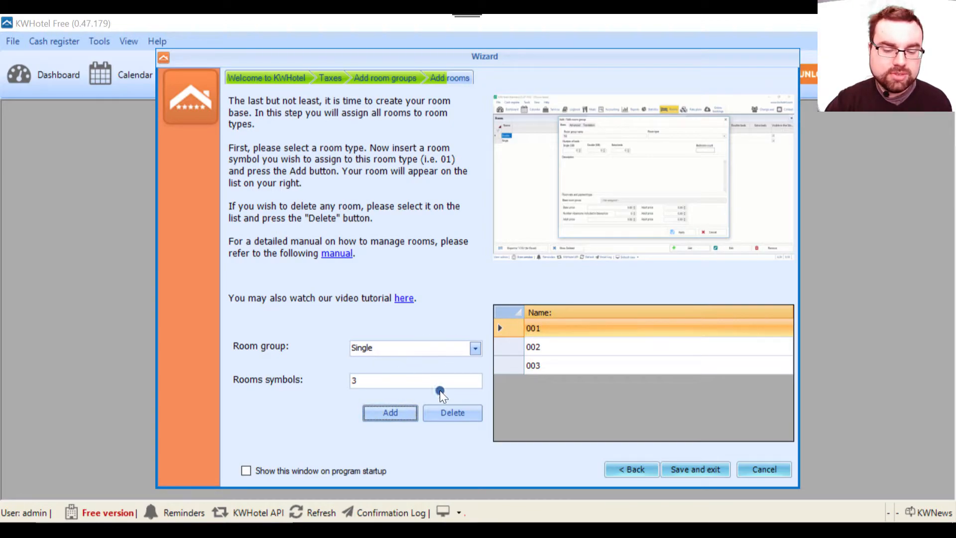
mouse_move(478, 348)
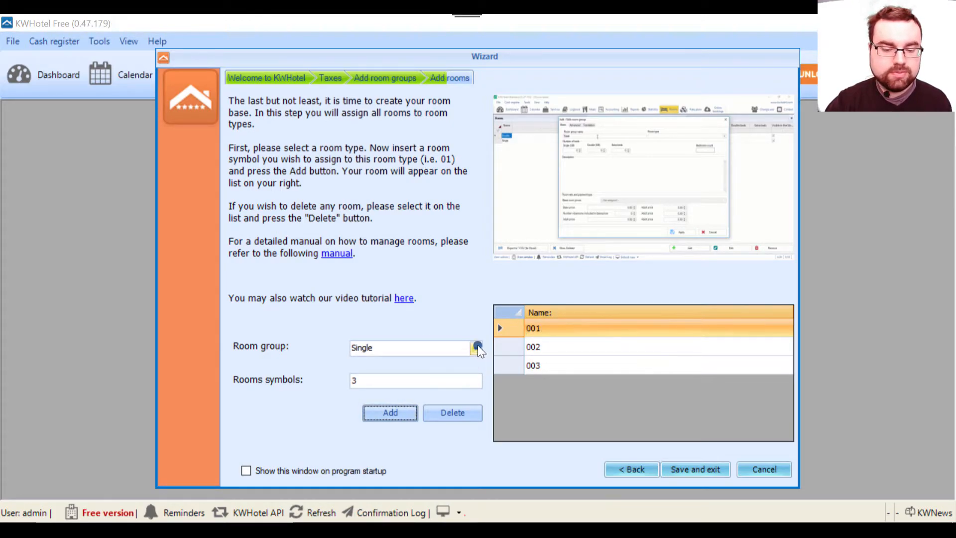
Step: Switch to the Double room group and delete the test room 002 from it
left_click(476, 347)
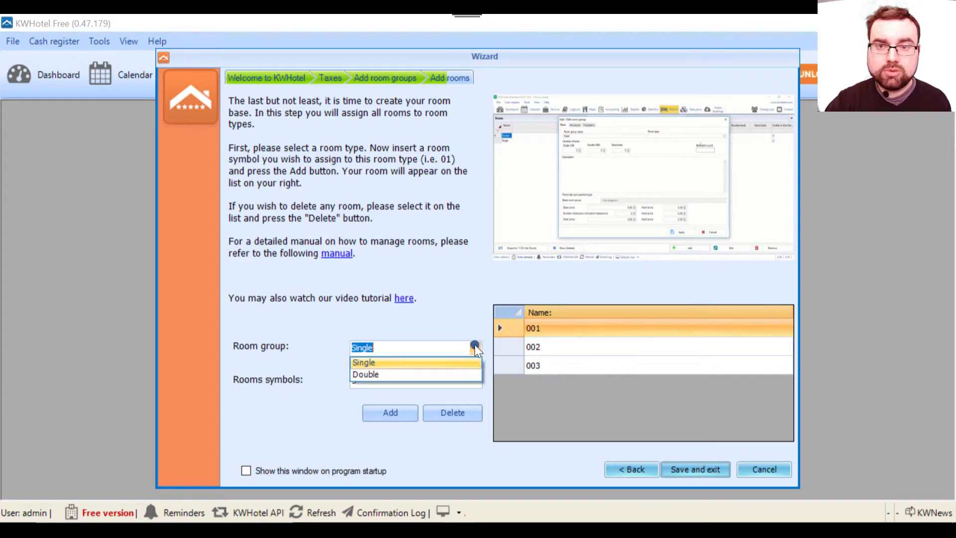
left_click(365, 374)
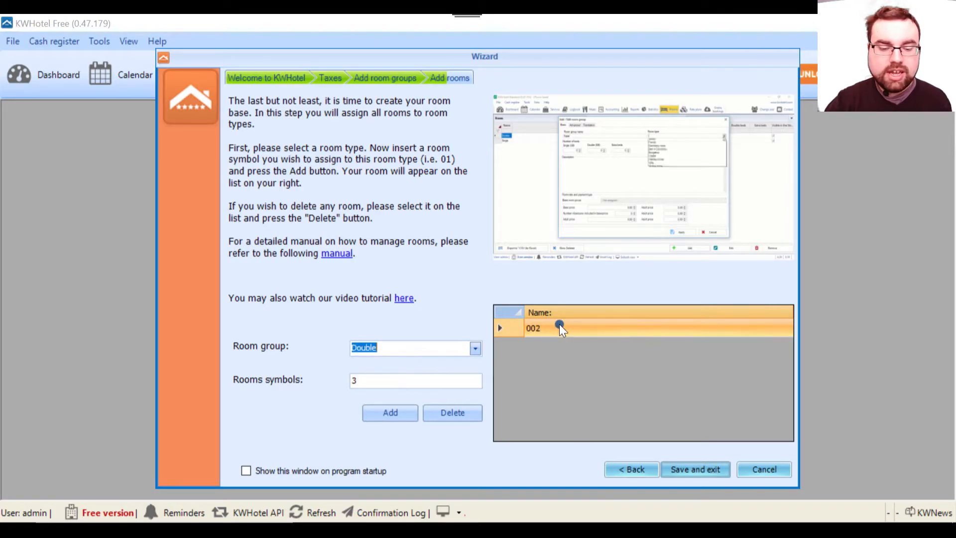
left_click(452, 412)
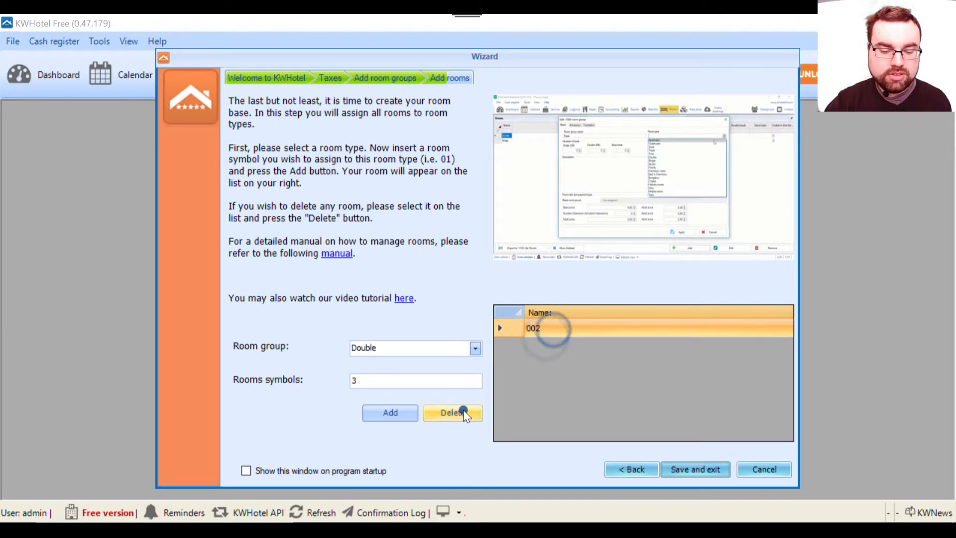
left_click(452, 413)
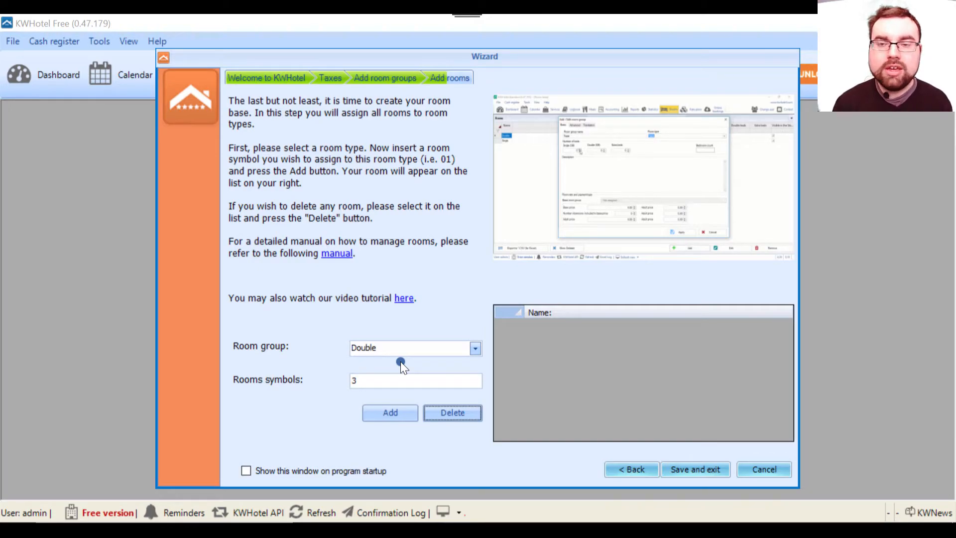
mouse_move(560, 329)
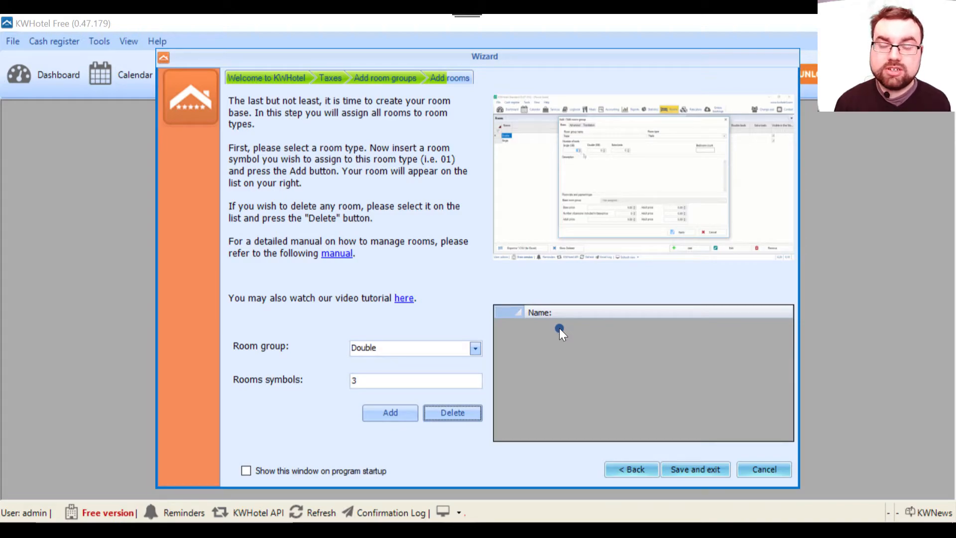
mouse_move(572, 335)
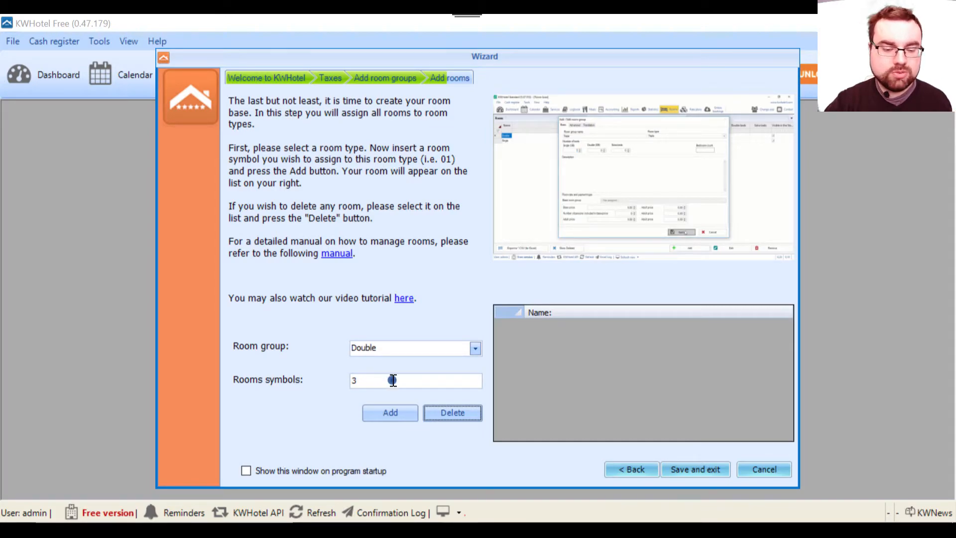
Step: Add rooms 004 and 005 to the Double group
left_click(390, 413)
type("5")
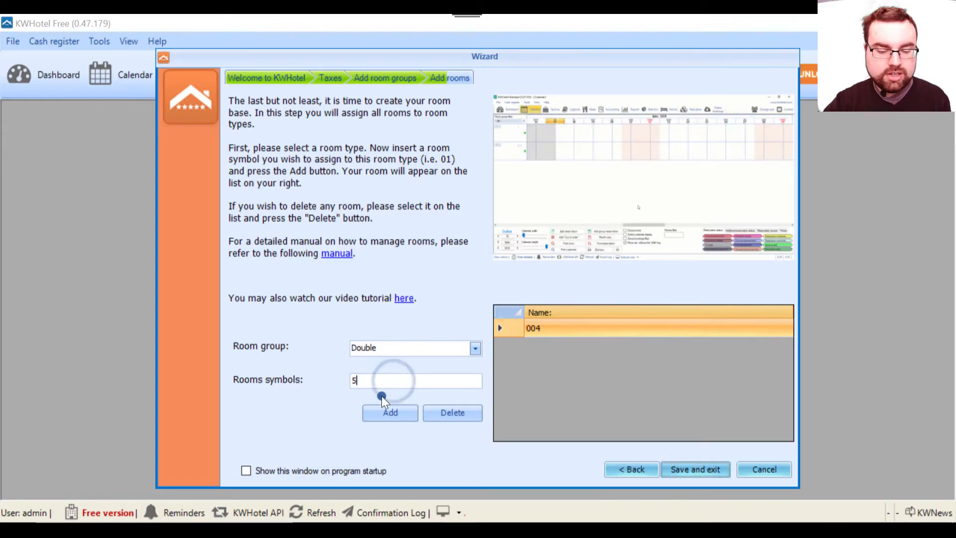
left_click(389, 412)
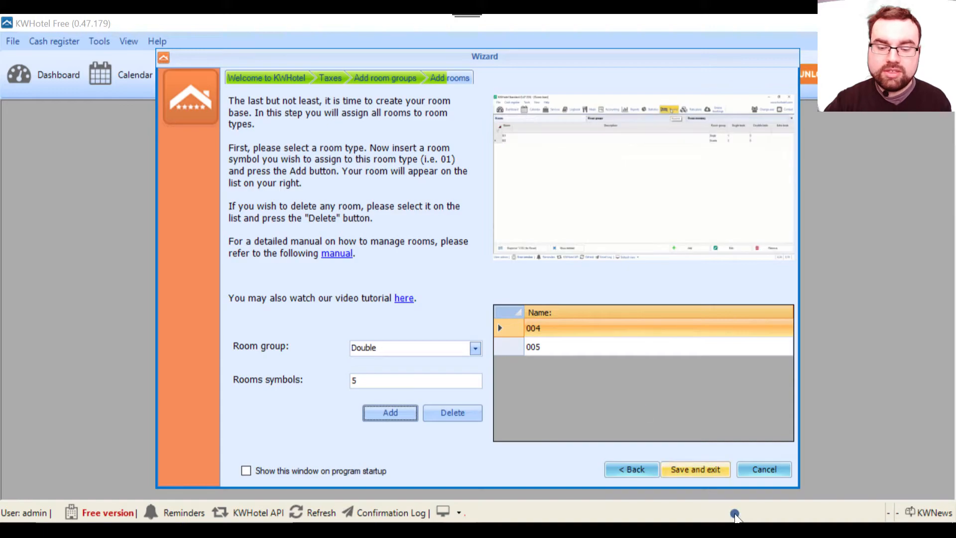
left_click(695, 470)
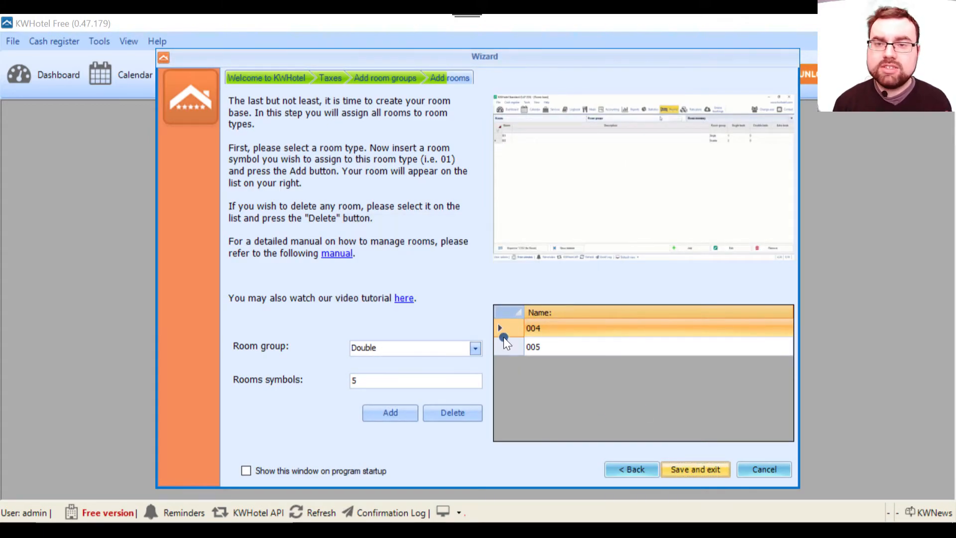
Step: Save the room base and close the wizard so the calendar shows rooms 001, 003, 004 and 005
left_click(695, 469)
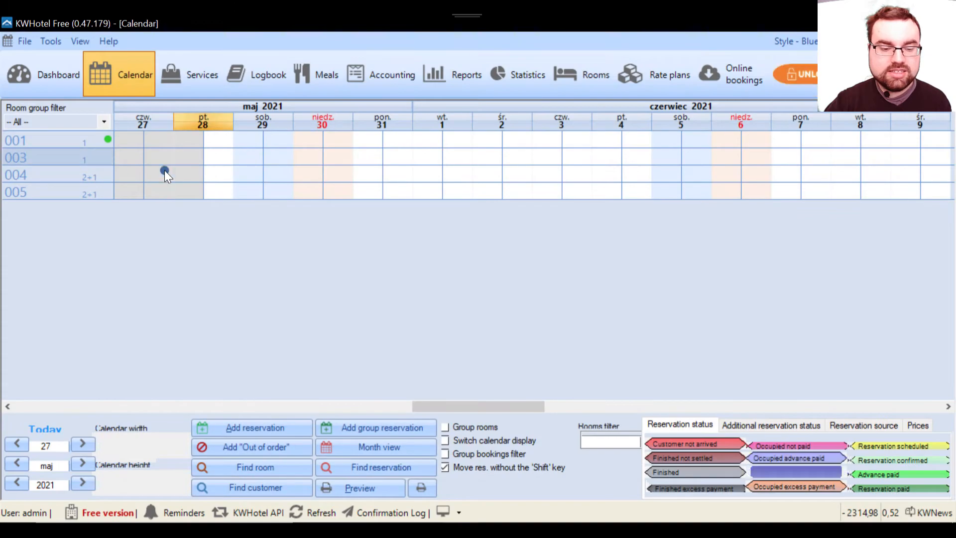
mouse_move(57, 157)
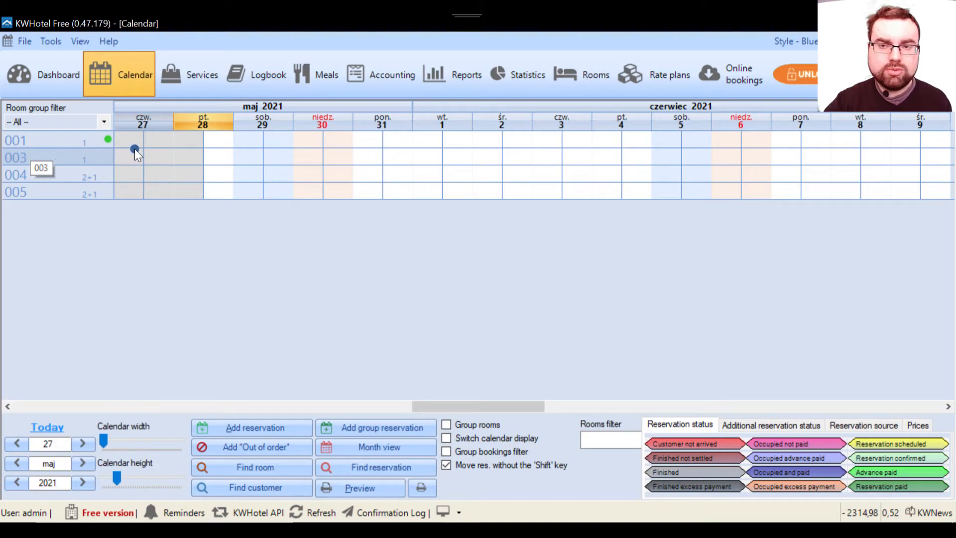
mouse_move(117, 173)
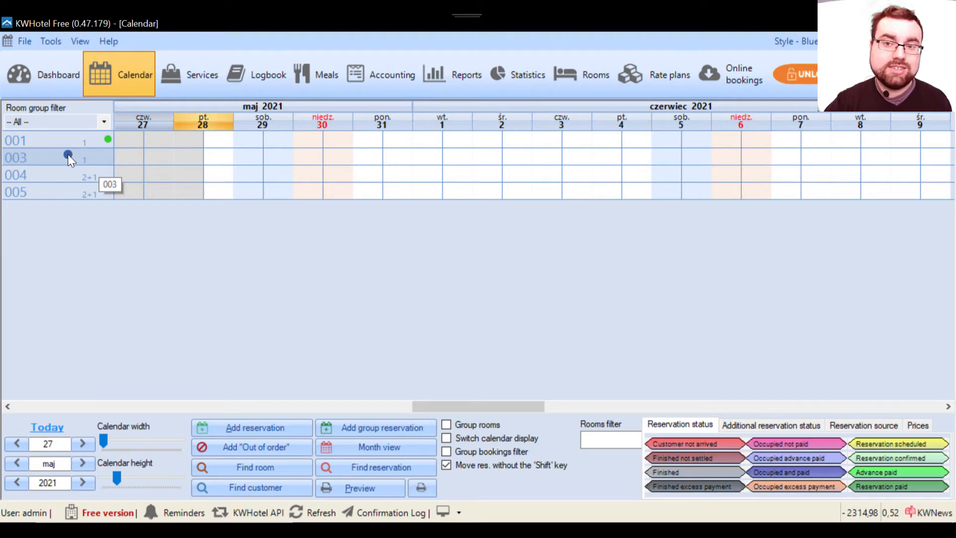
mouse_move(552, 126)
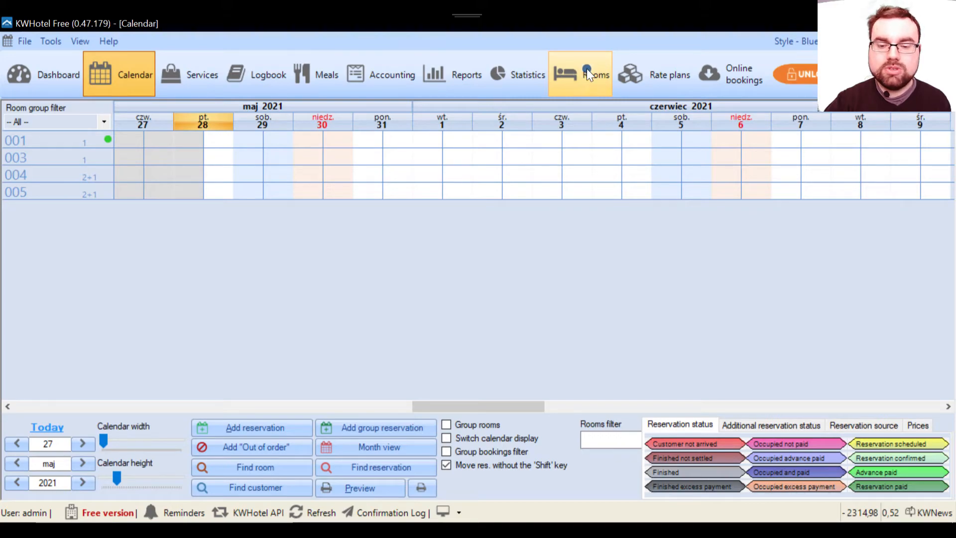
Step: Show the room list from the Rooms toolbar and begin a new room, prefilled as 006
left_click(580, 73)
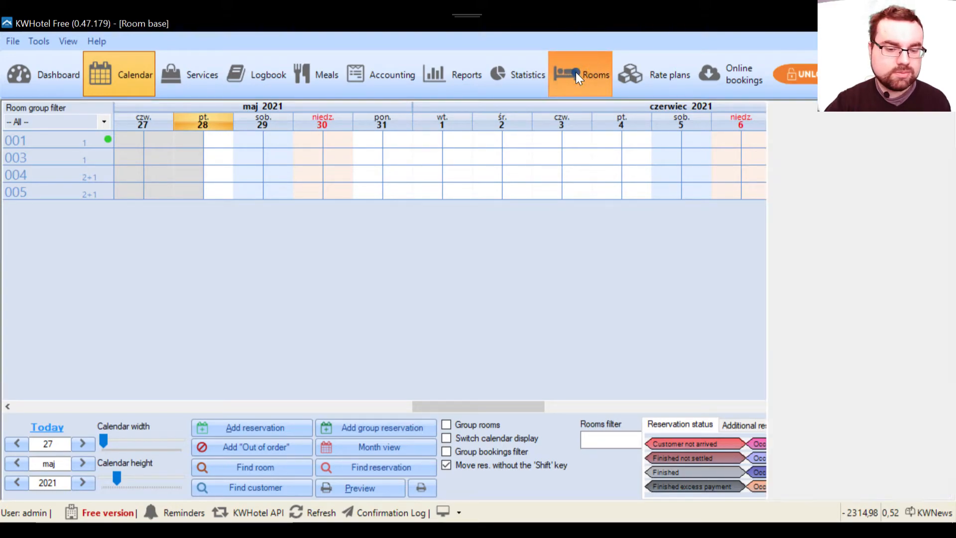
left_click(580, 74)
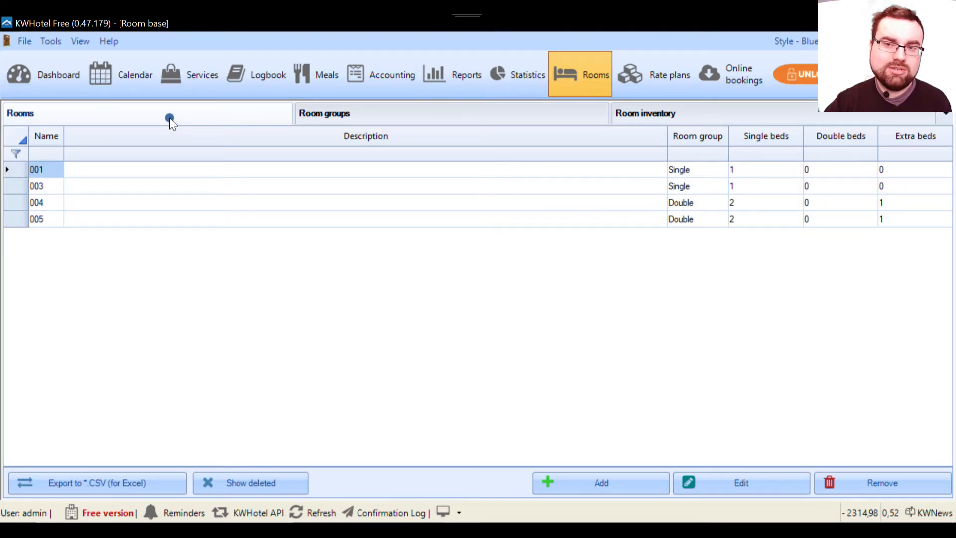
mouse_move(238, 111)
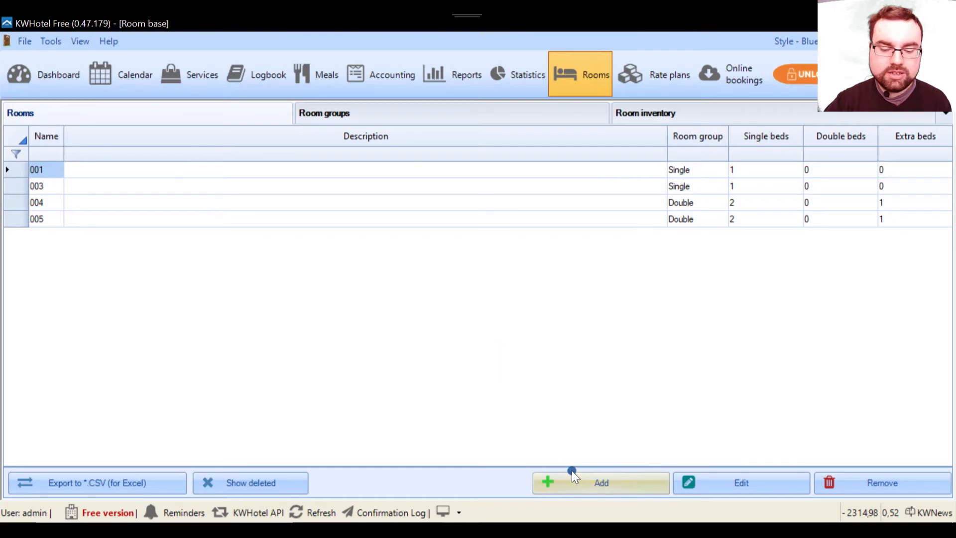
left_click(600, 483)
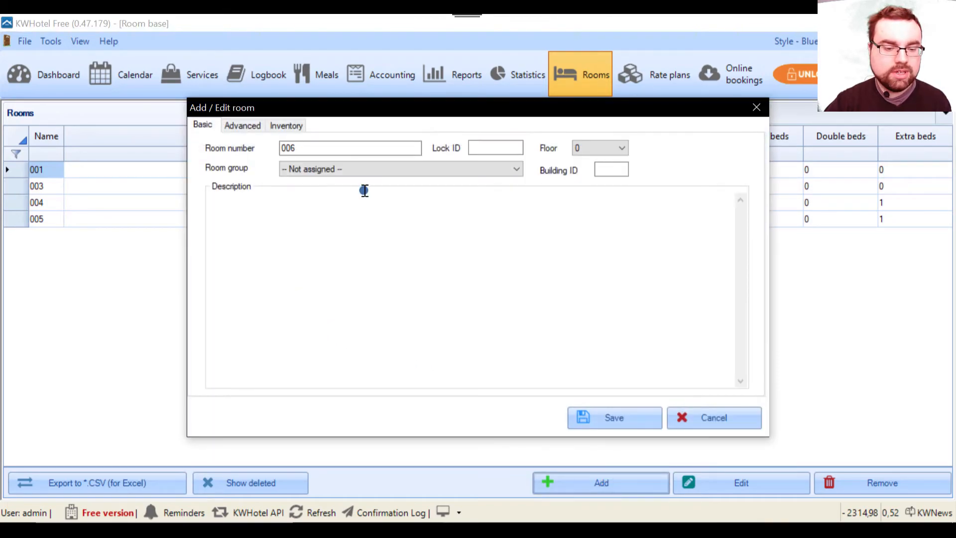
Step: Save a new room numbered 002 in the Single group and return to the calendar
triple_click(350, 147)
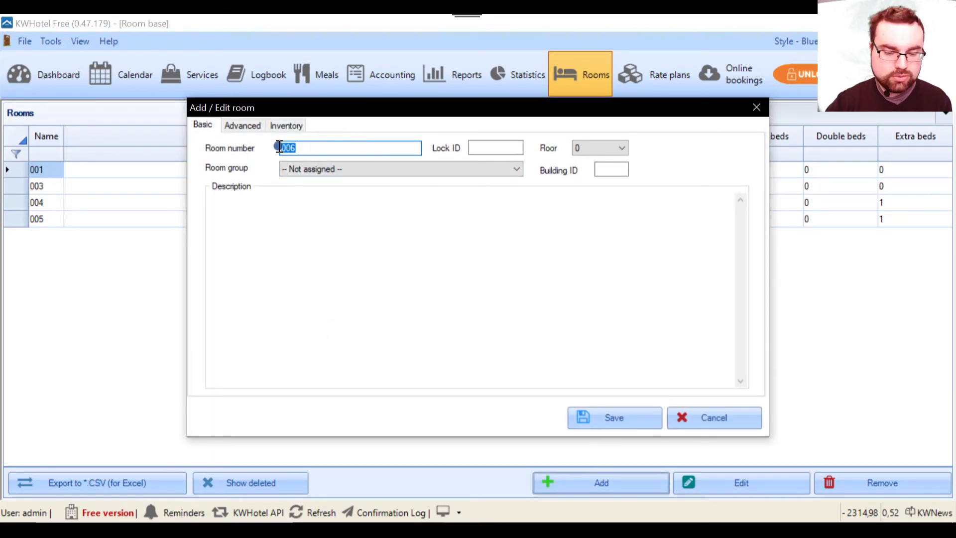
type("002")
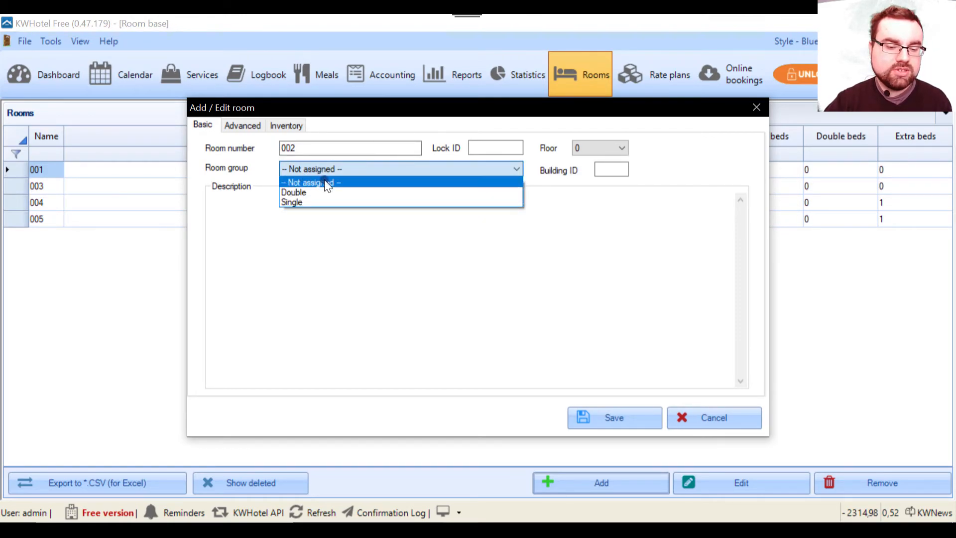
left_click(291, 201)
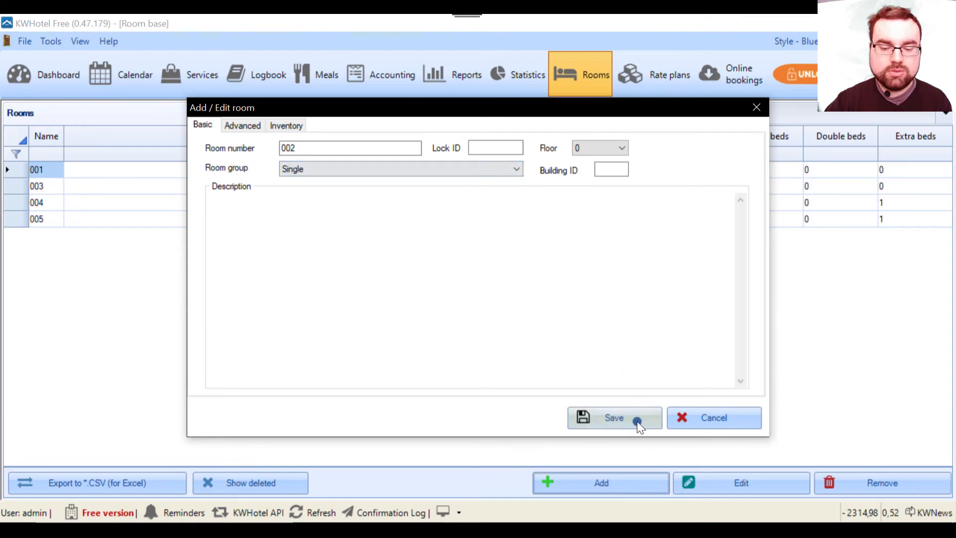
left_click(613, 418)
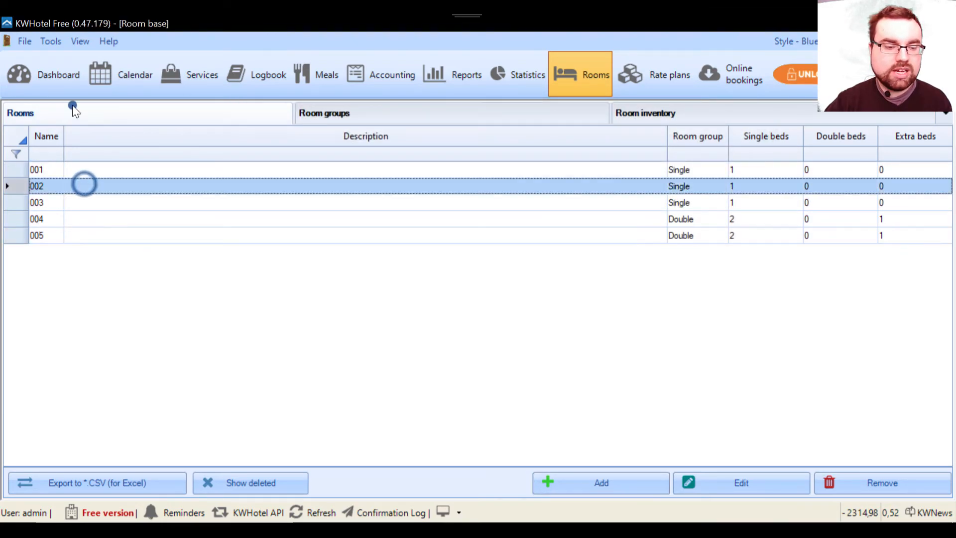
left_click(134, 74)
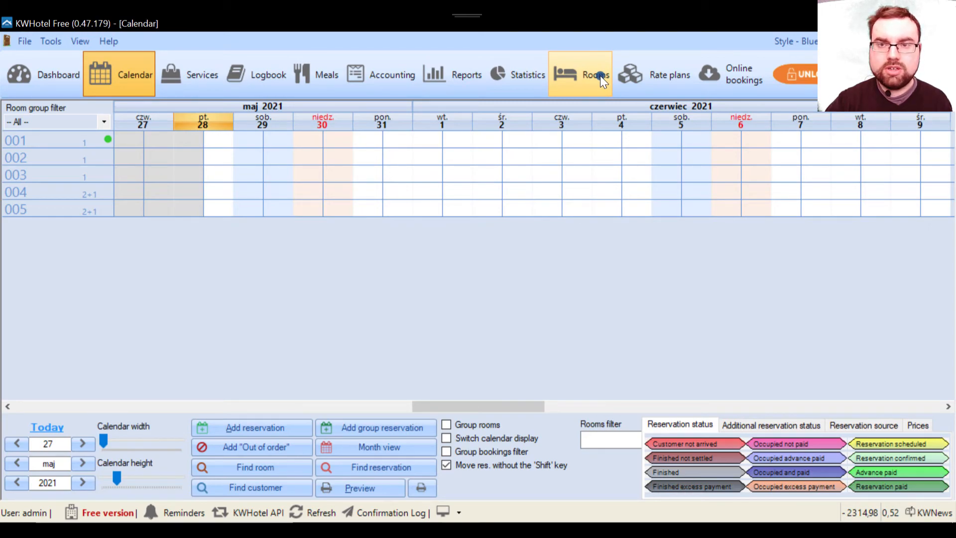
mouse_move(587, 81)
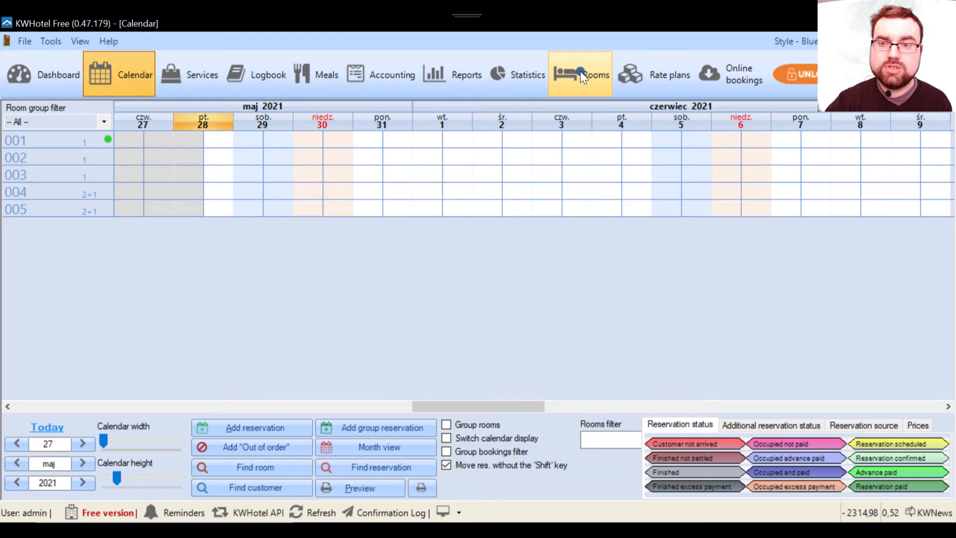
mouse_move(573, 95)
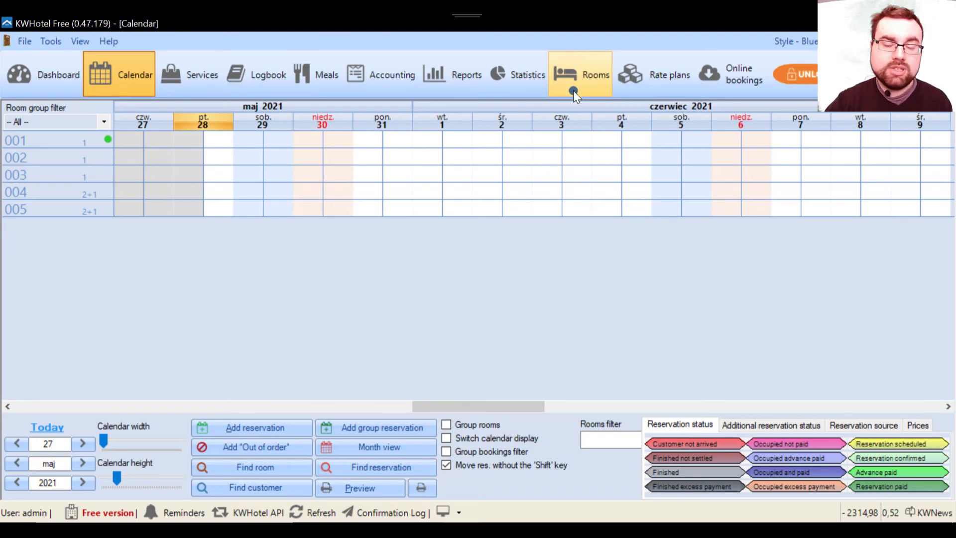